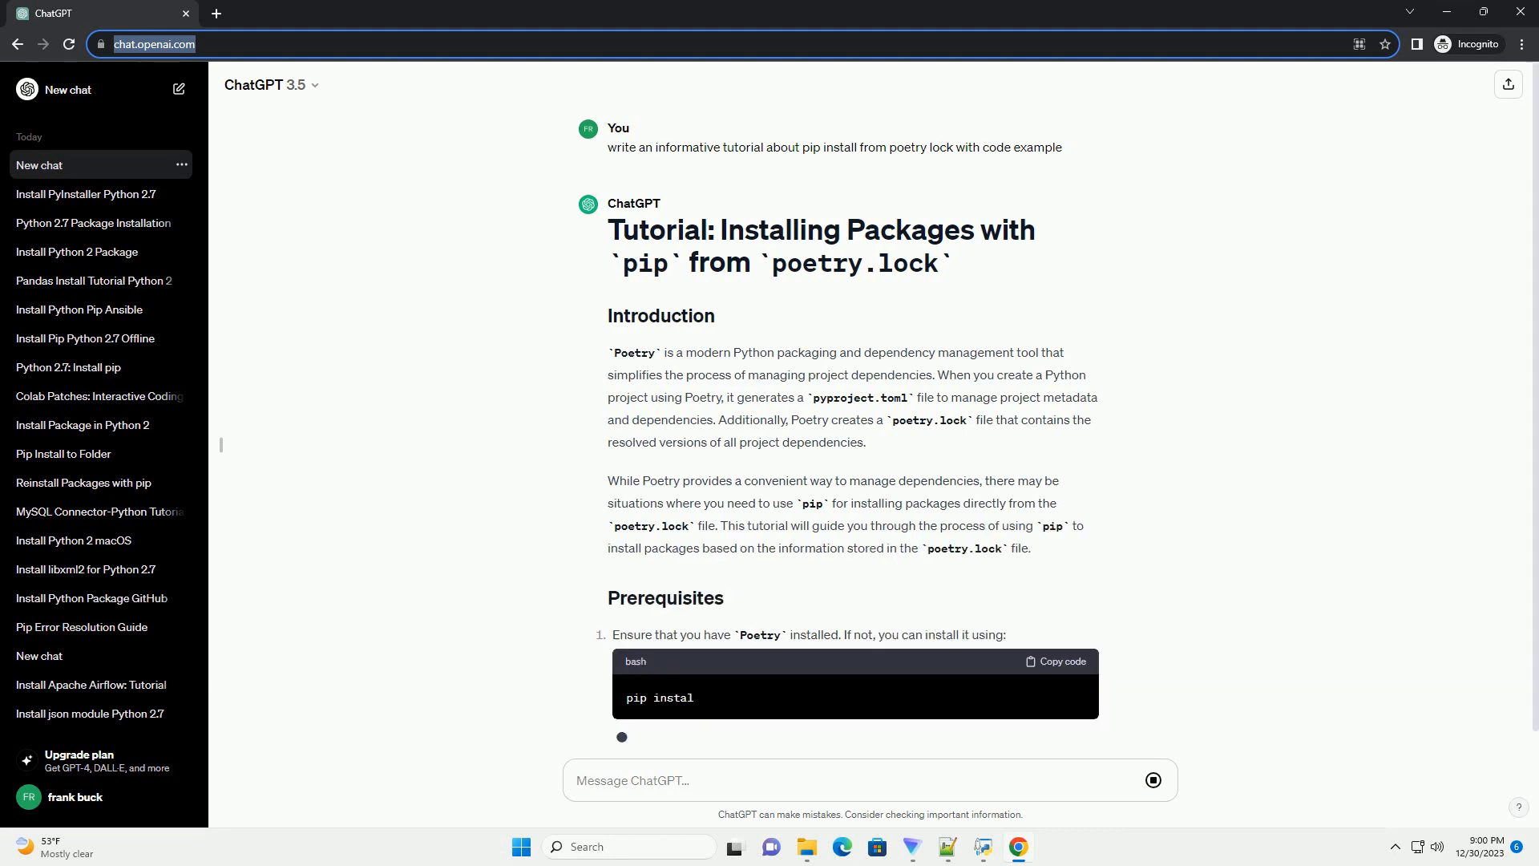
pyautogui.scroll(-3)
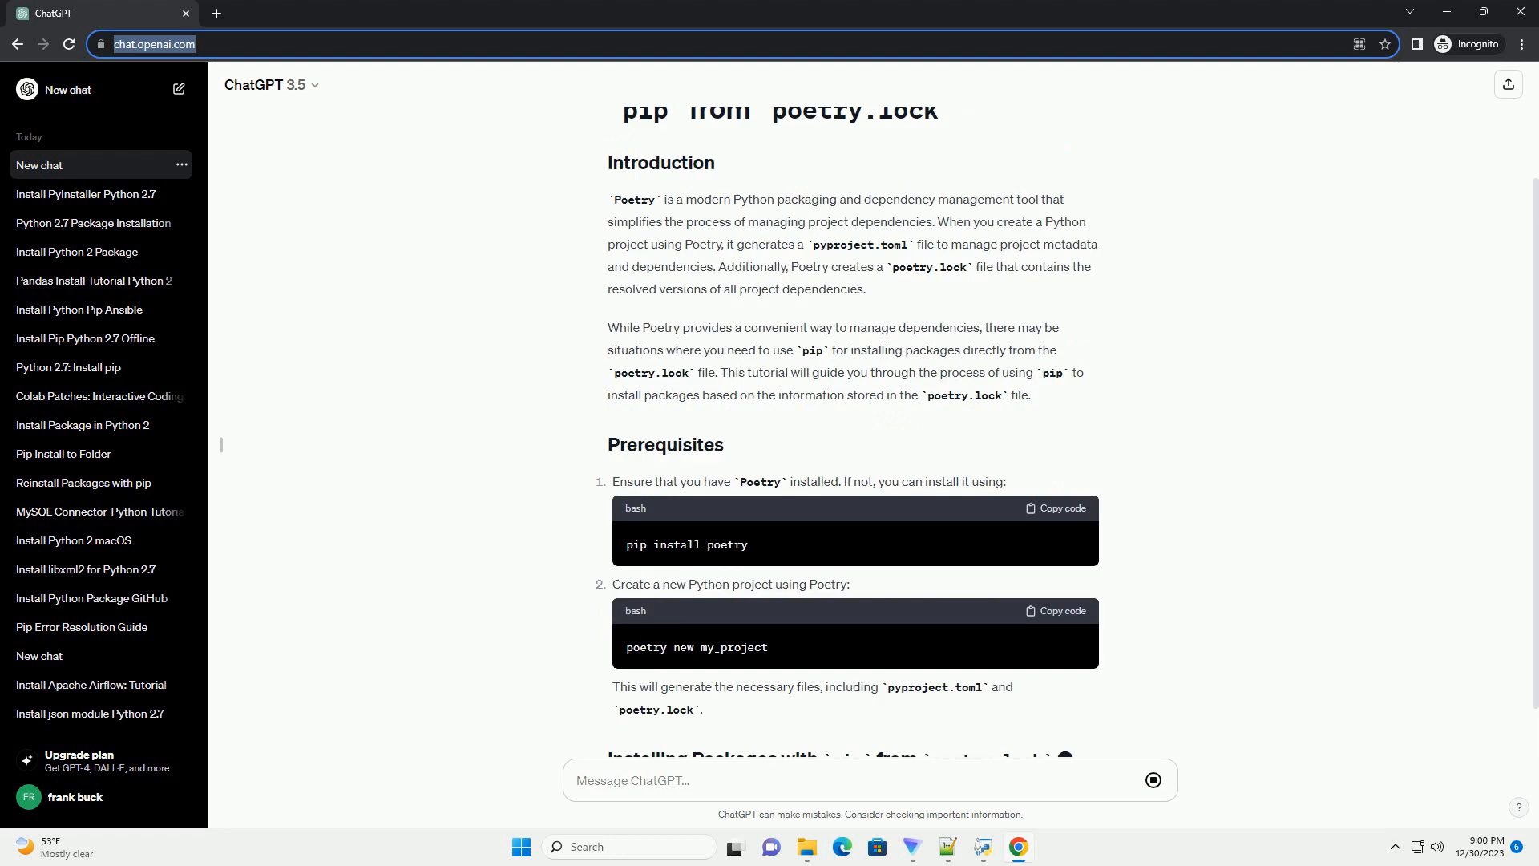
pyautogui.scroll(-3)
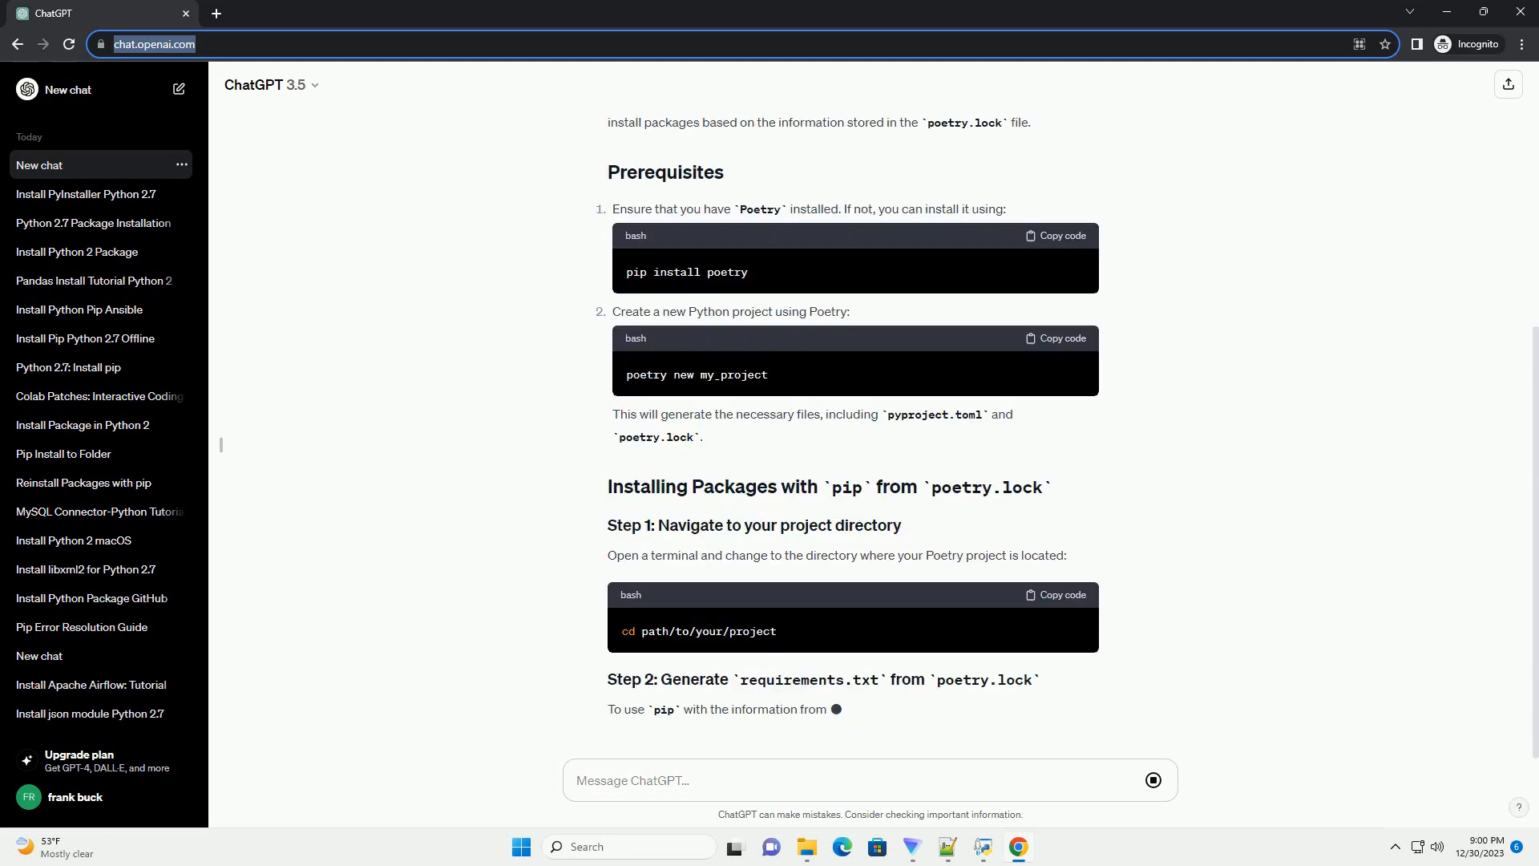
pyautogui.scroll(-3)
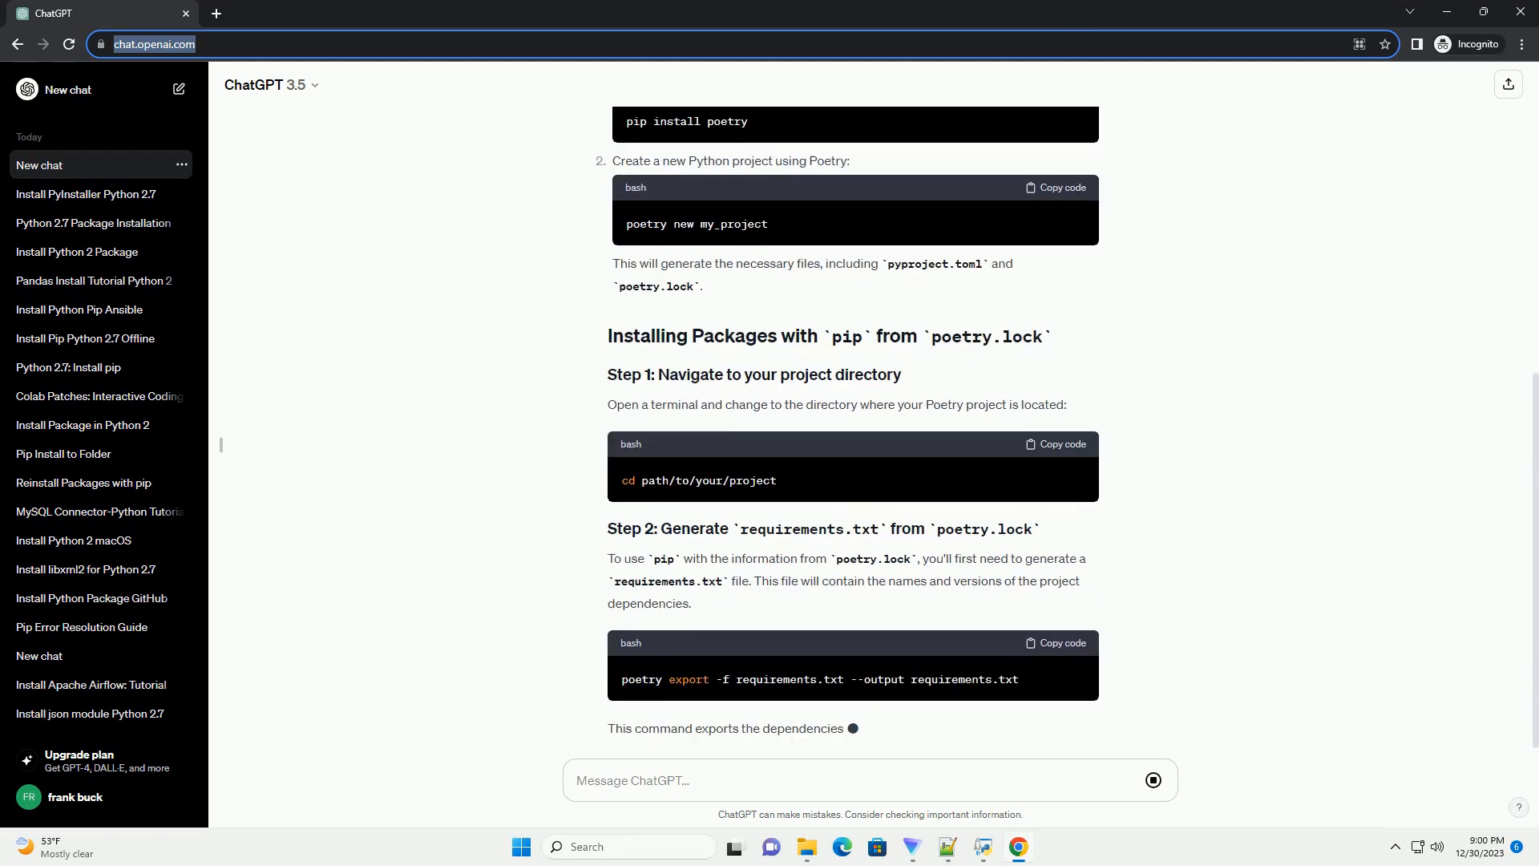
pyautogui.scroll(-3)
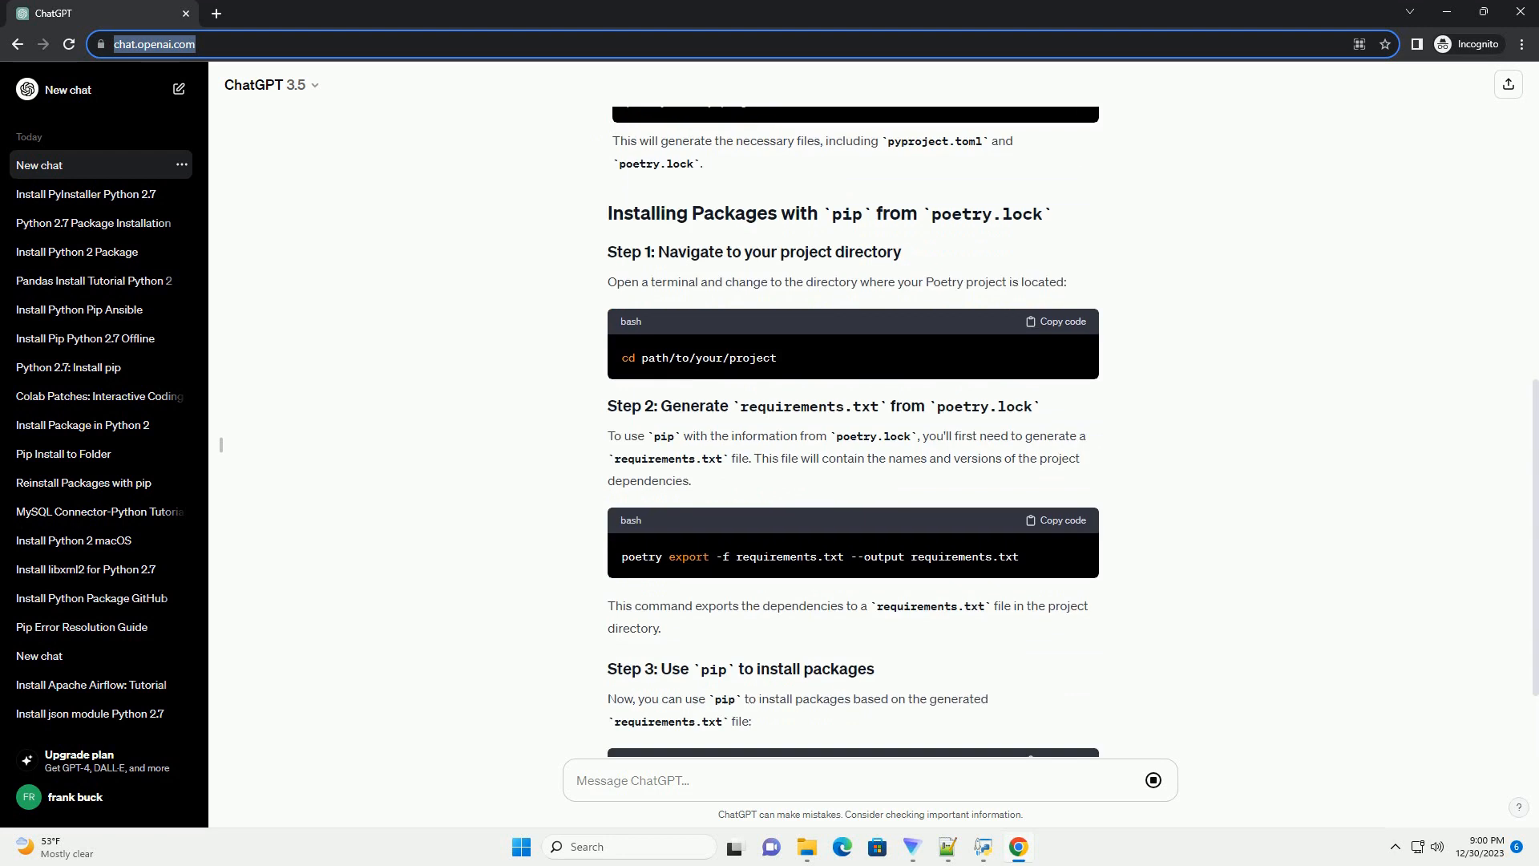
pyautogui.scroll(-3)
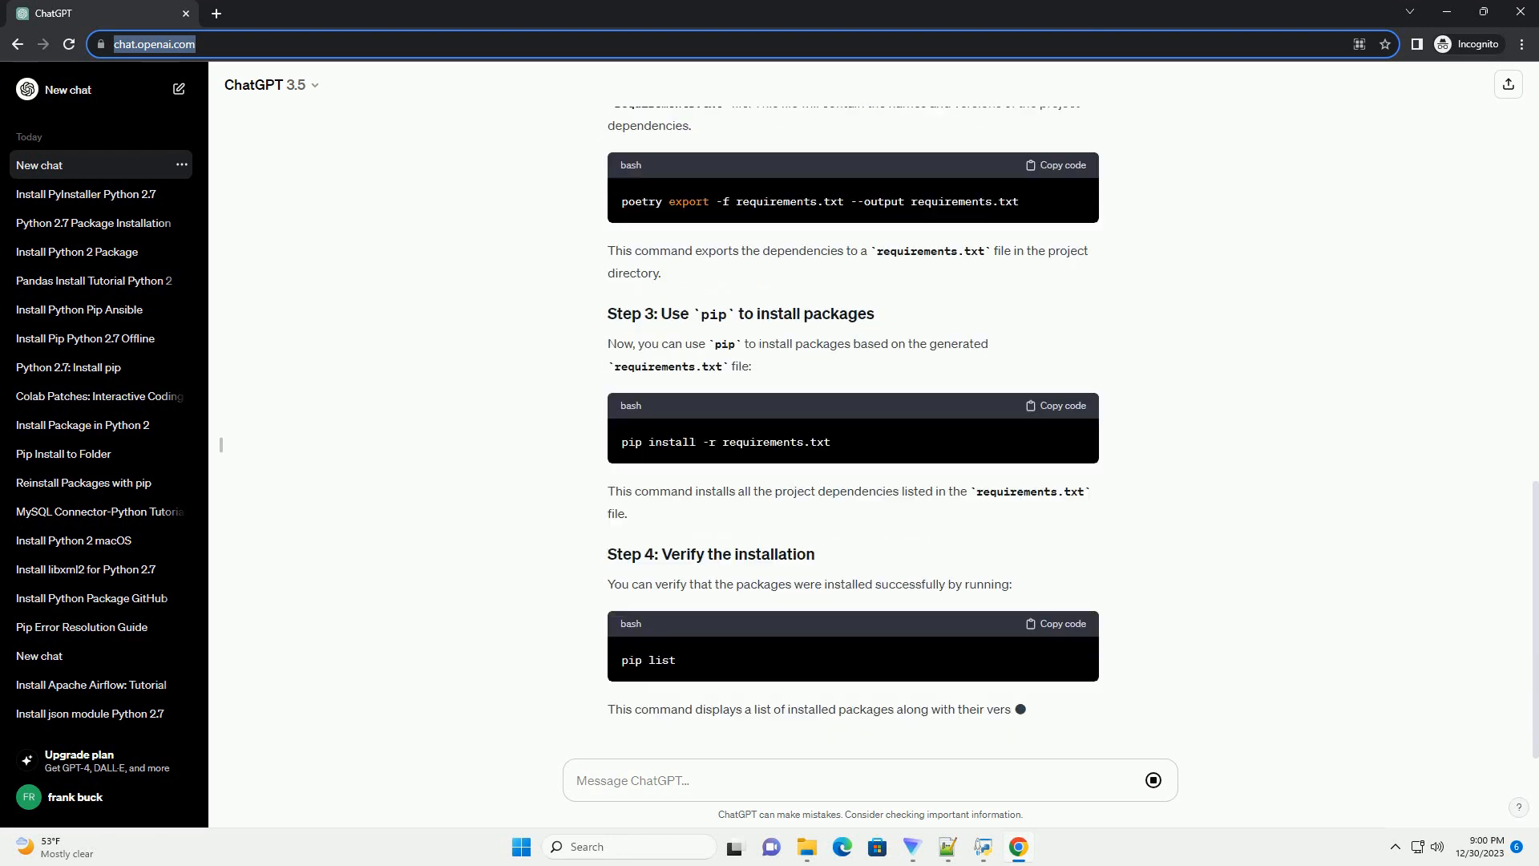
pyautogui.scroll(-3)
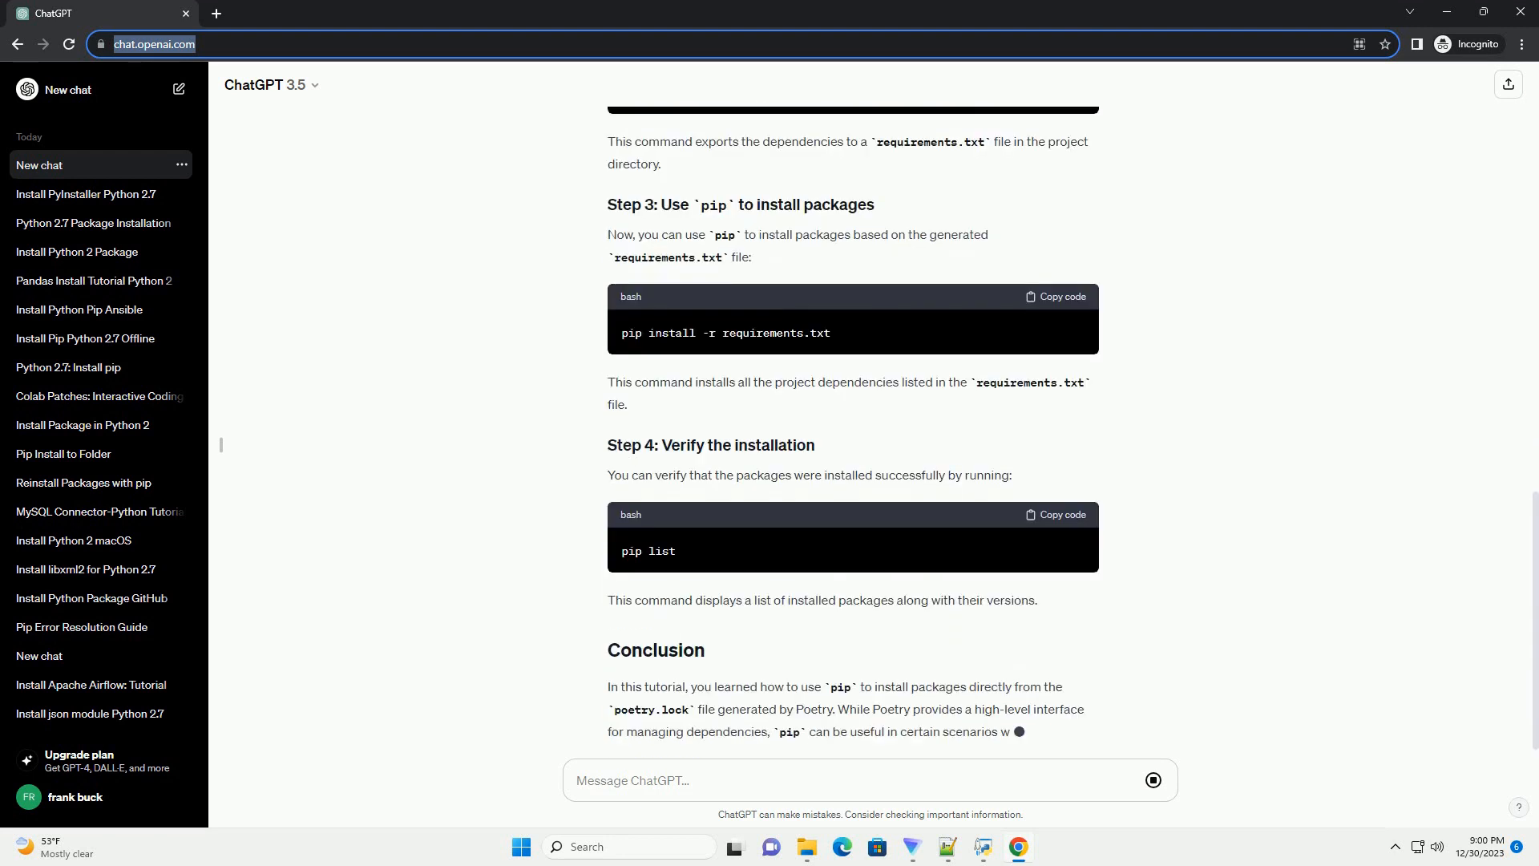